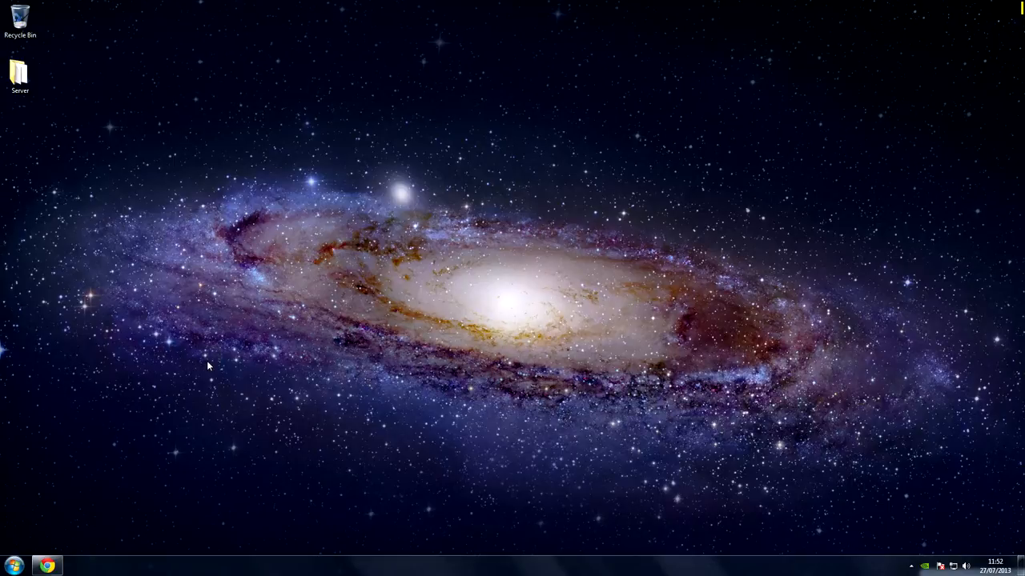
# Launch Google Chrome from the Windows Start menu.
pyautogui.click(46, 566)
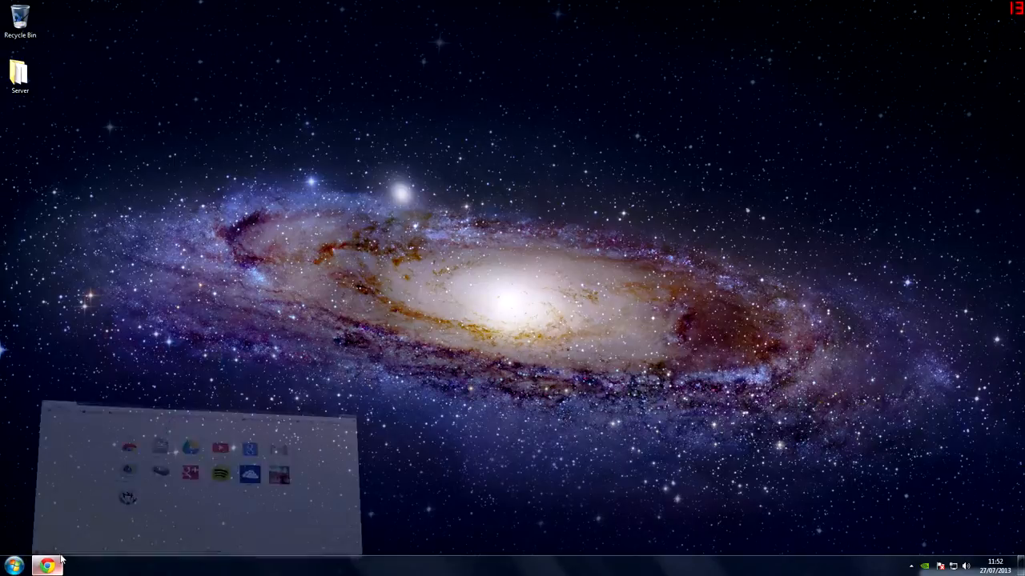
pyautogui.click(45, 566)
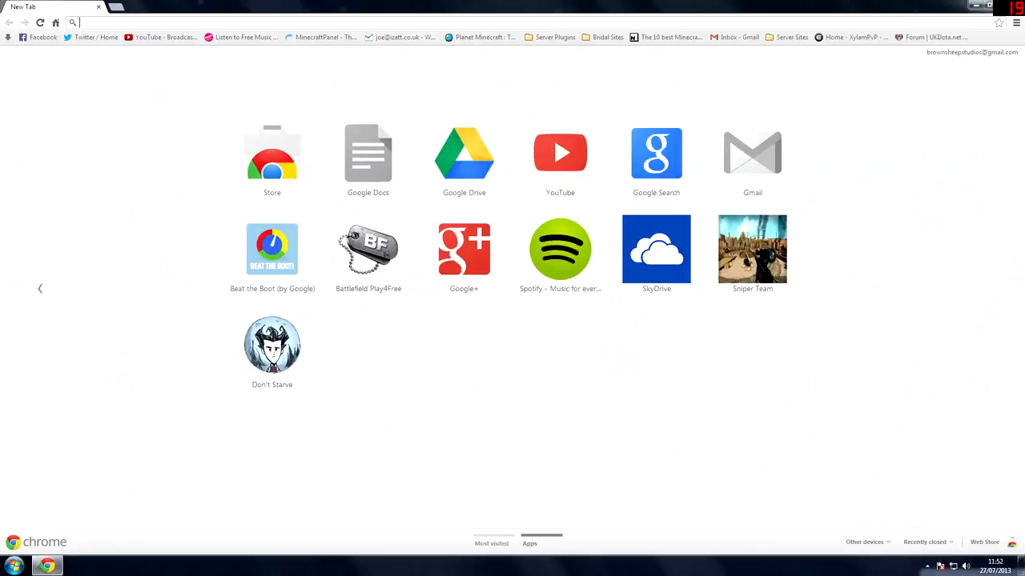
# Go to the No-IP website via 'no-ip' in the address bar.
pyautogui.write('no')
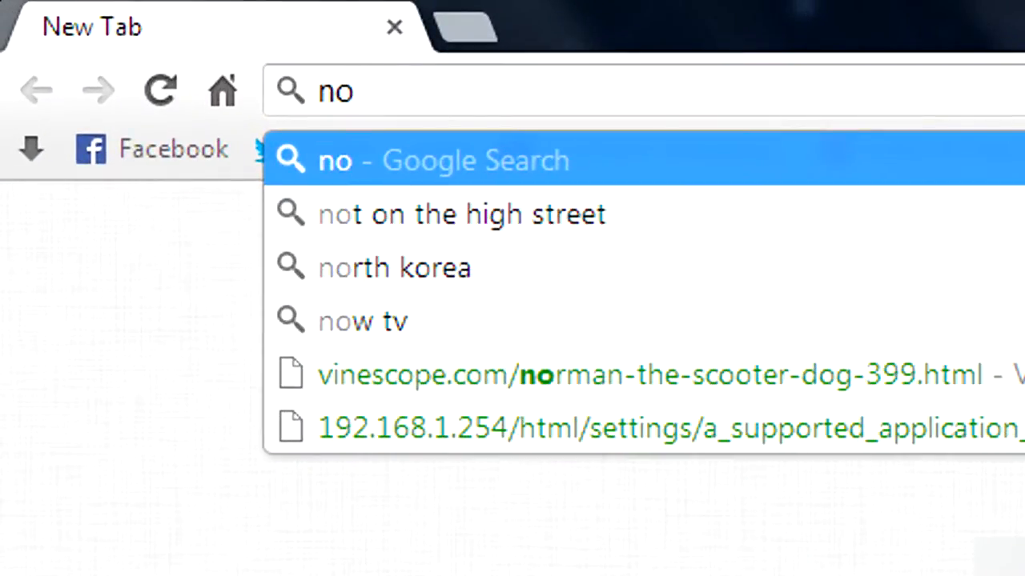
pyautogui.write('-ip')
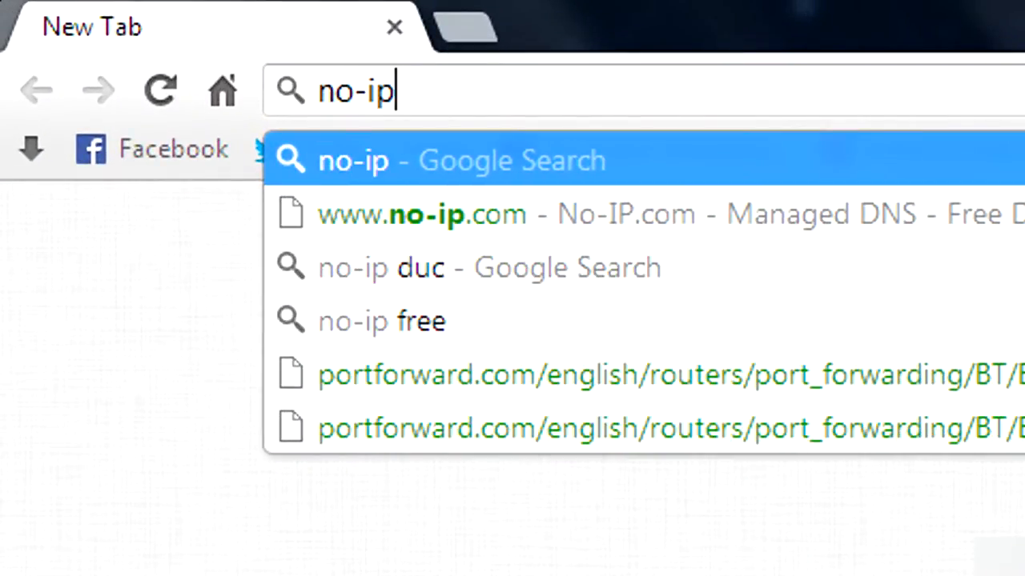
pyautogui.click(423, 214)
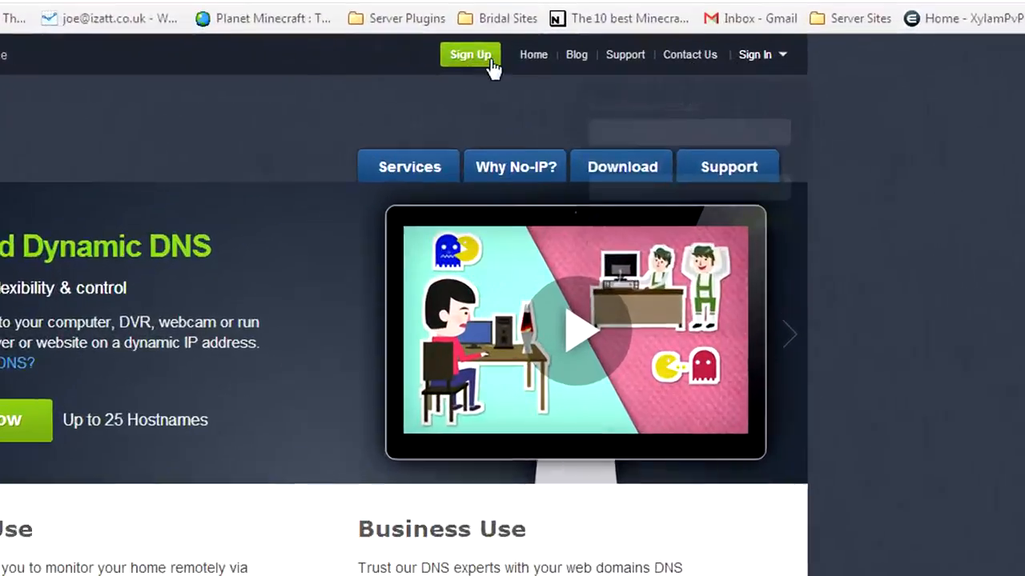
# Sign in to the No-IP account with email and password, Remember Me enabled.
pyautogui.click(756, 54)
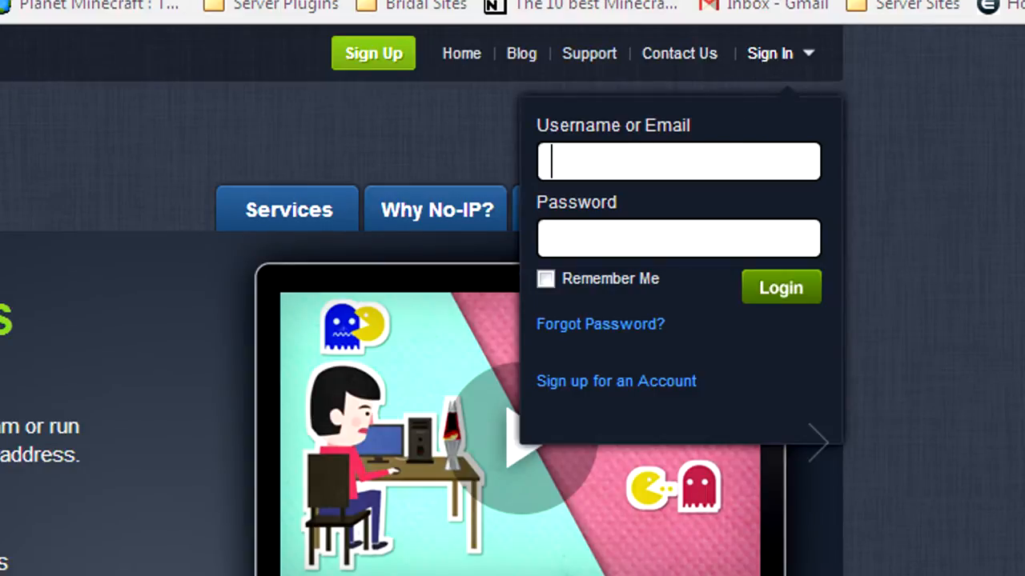
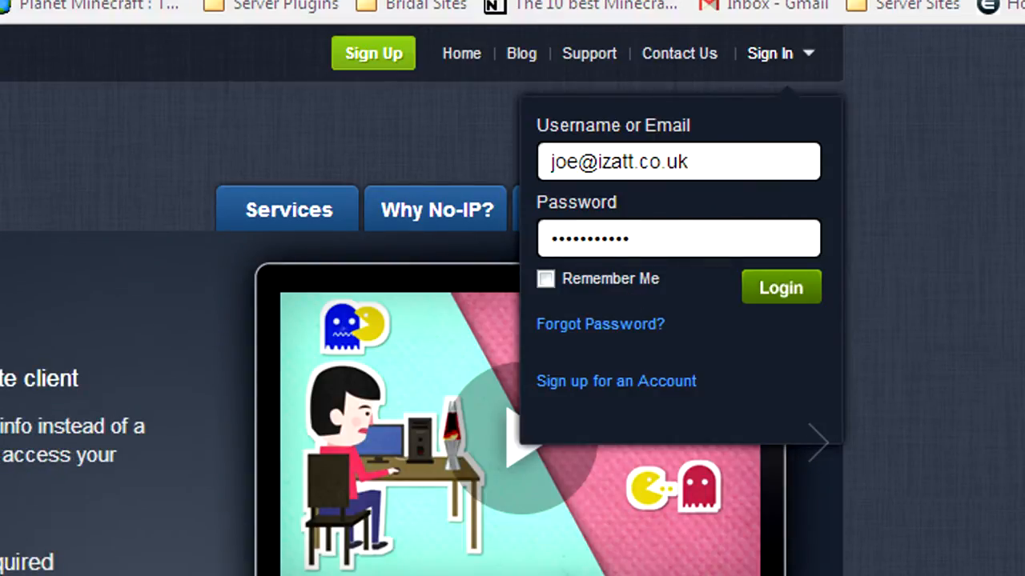
pyautogui.click(544, 278)
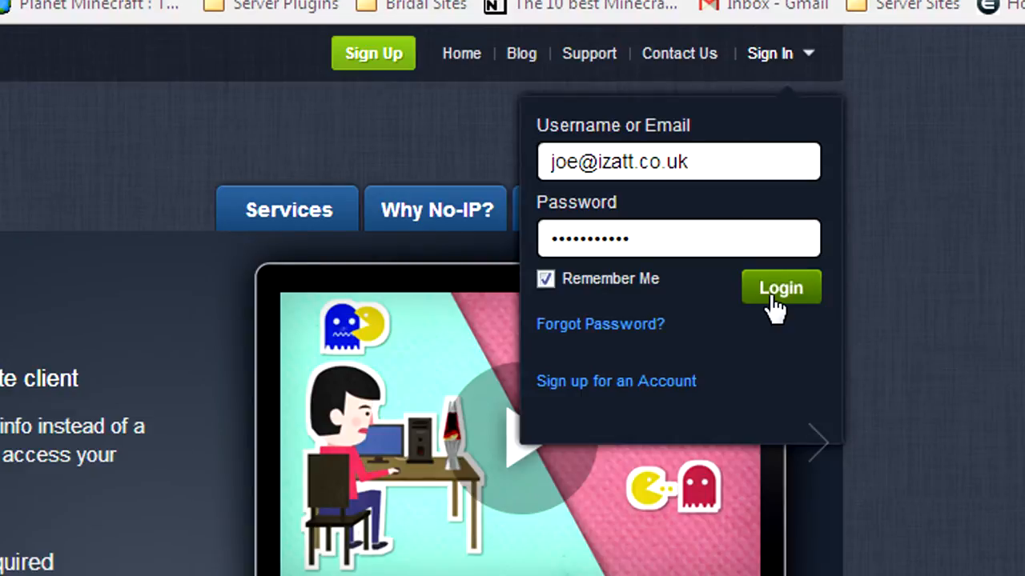
pyautogui.click(782, 288)
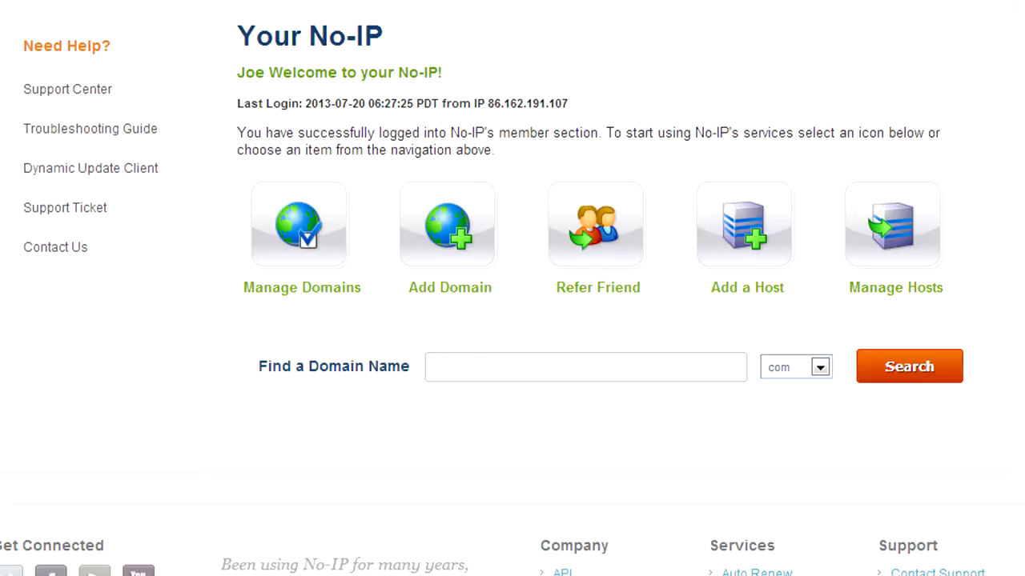
pyautogui.moveTo(832, 199)
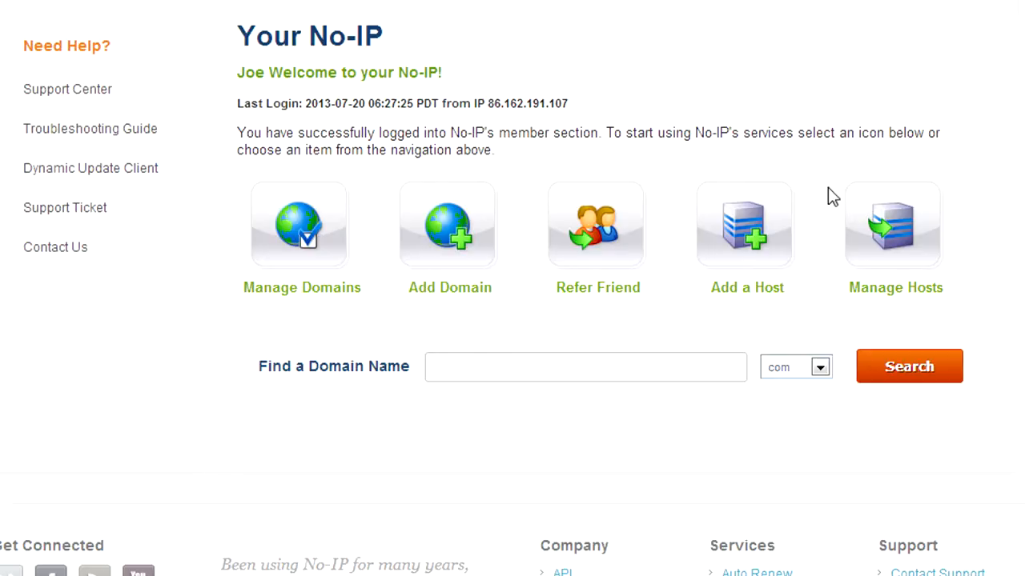
pyautogui.moveTo(765, 224)
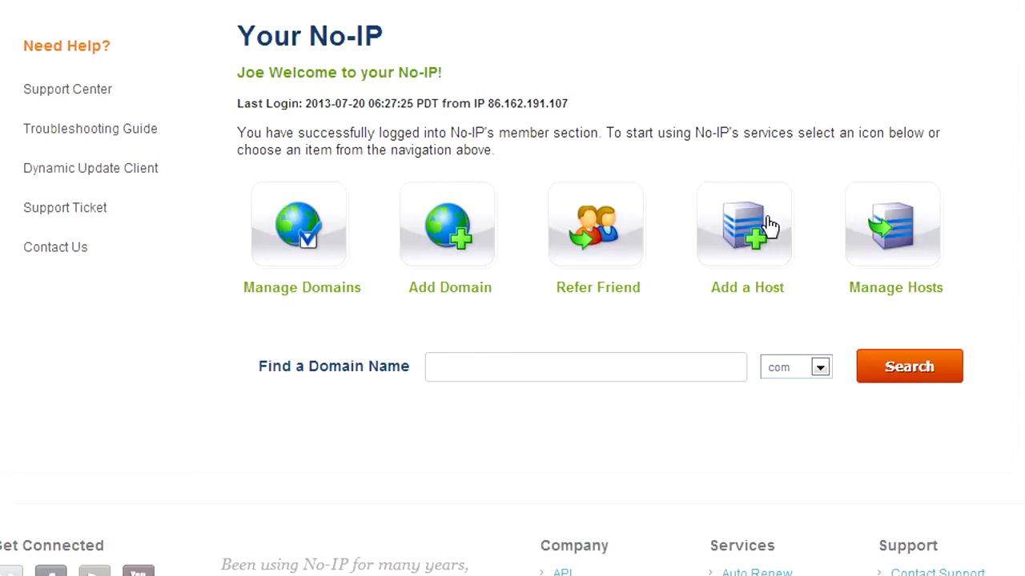
# Start adding a new host from the Your No-IP page.
pyautogui.click(743, 224)
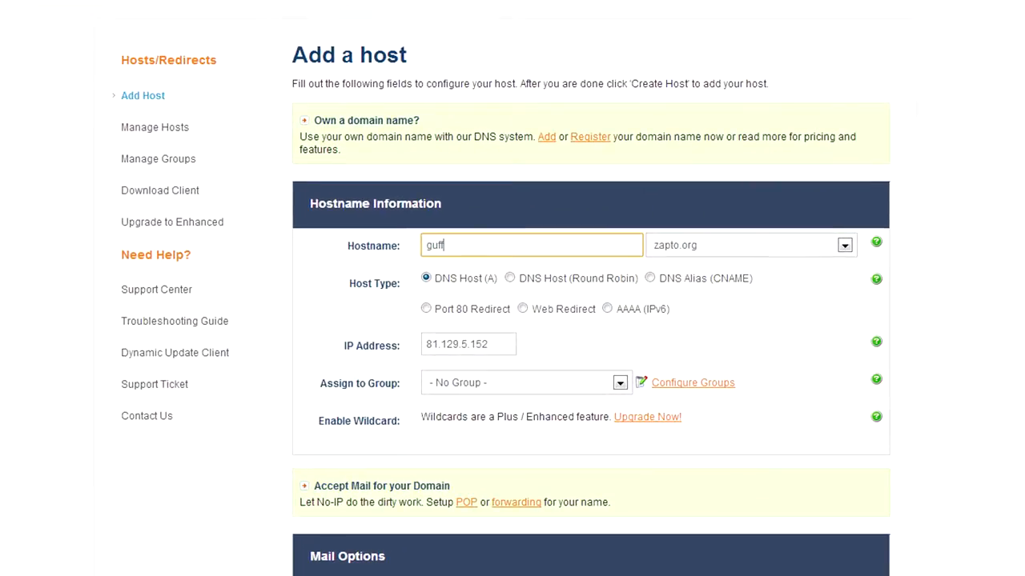
# Create the DNS host guff on the hopto.org domain pointing to 81.129.5.152.
pyautogui.click(844, 245)
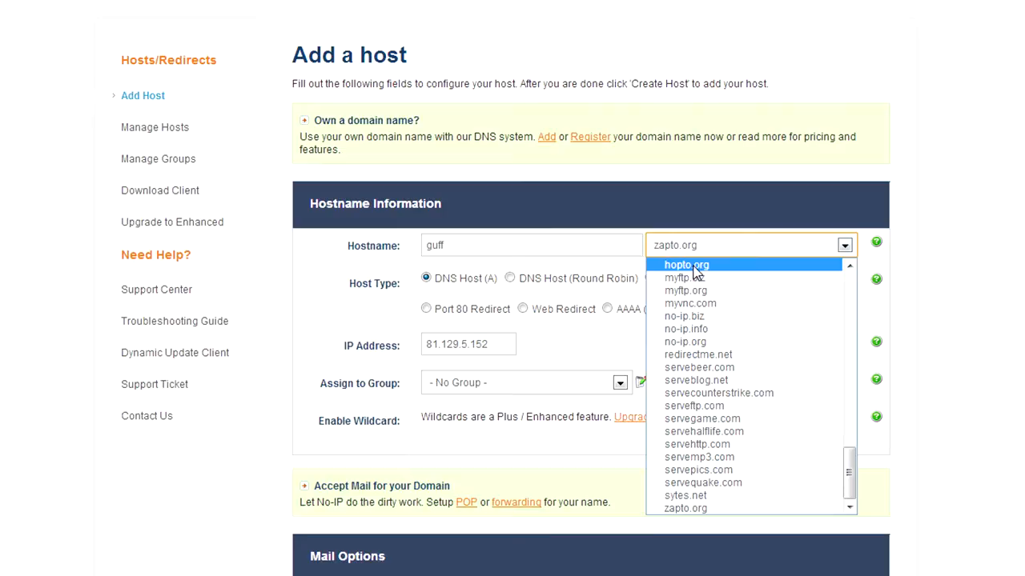
pyautogui.click(685, 266)
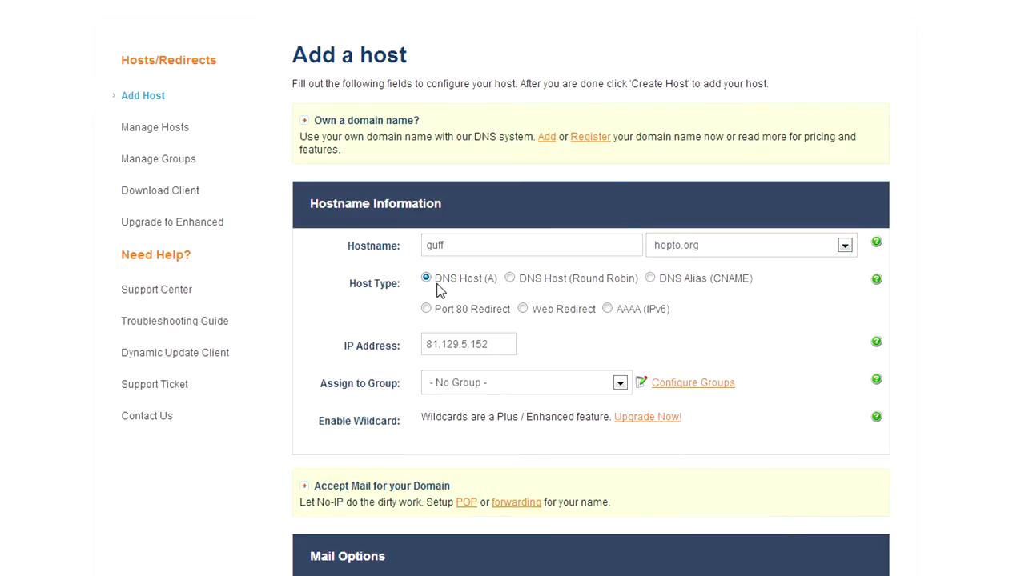
pyautogui.scroll(-3)
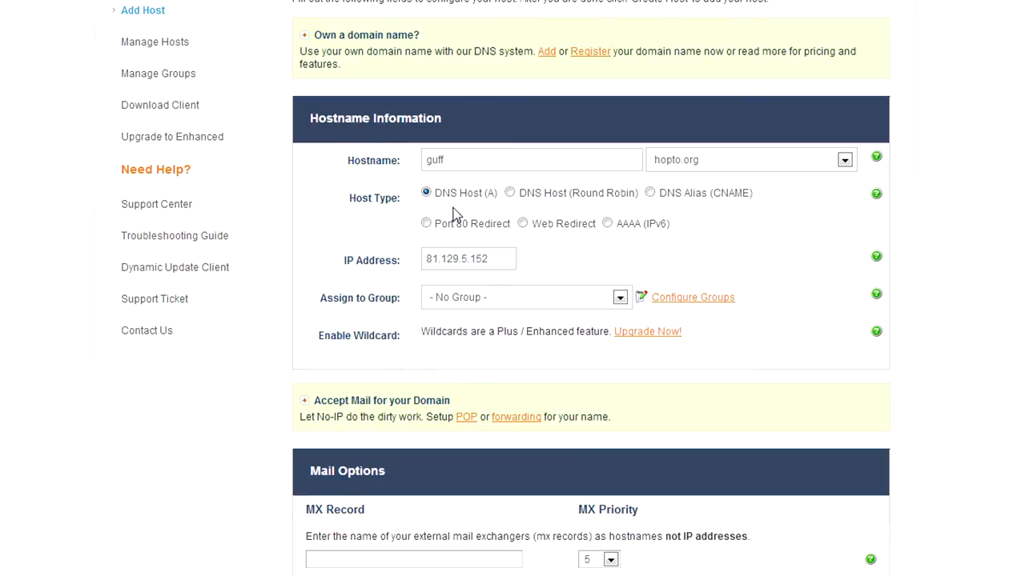
pyautogui.click(607, 223)
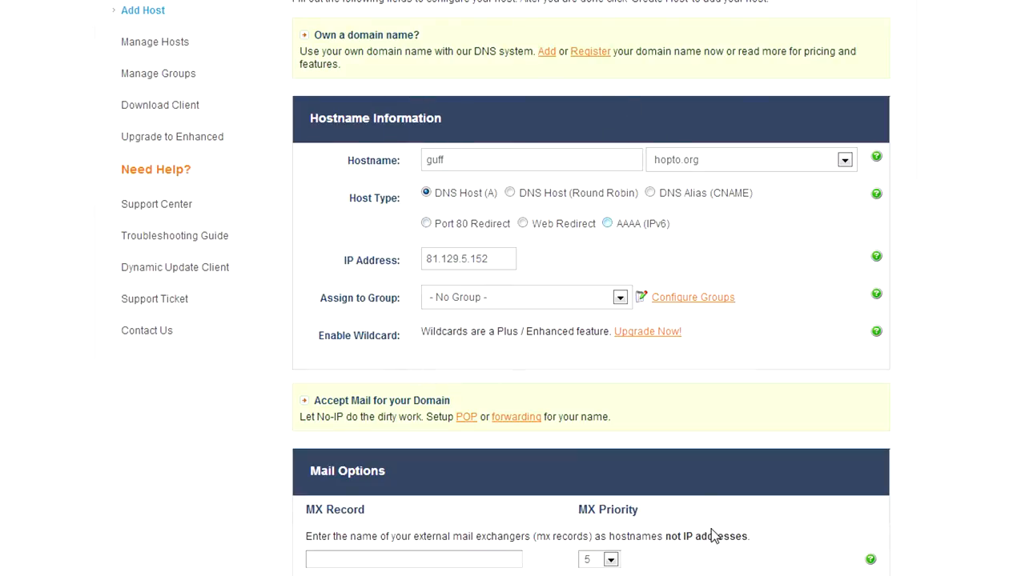
pyautogui.scroll(-3)
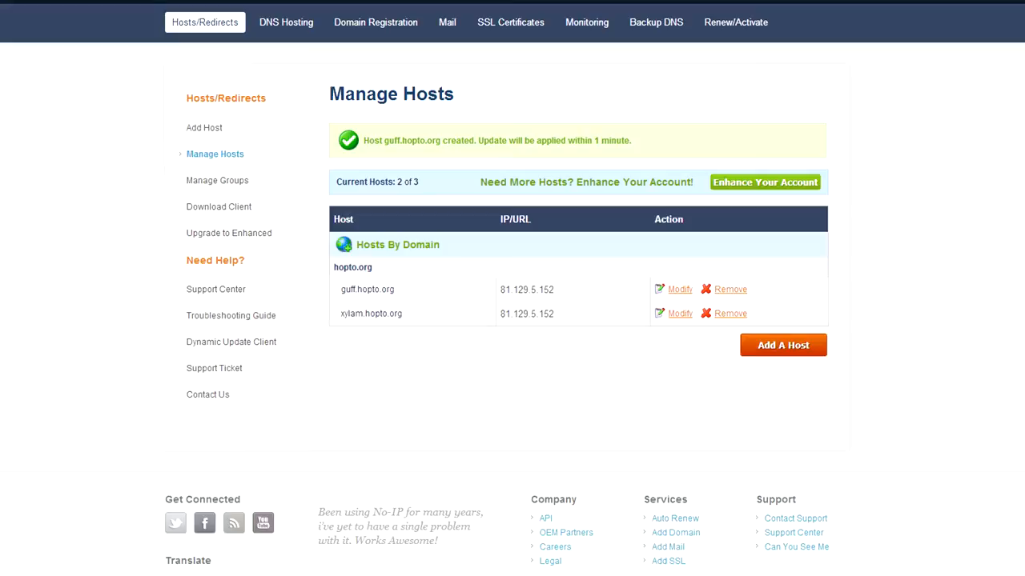
# Go to the Dynamic Update Client download page and dismiss the Get Connected popup.
pyautogui.scroll(3)
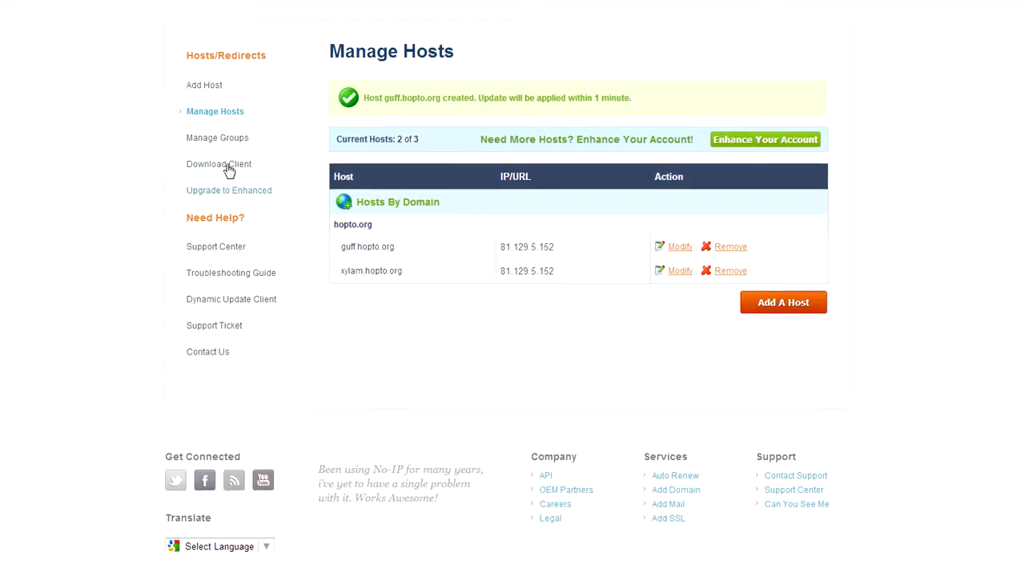
pyautogui.moveTo(217, 164)
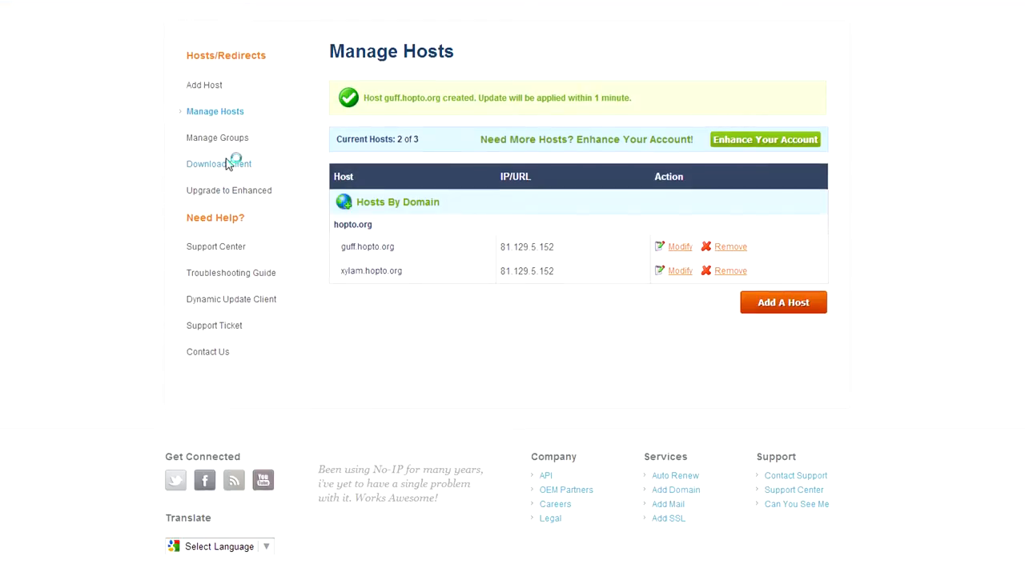
pyautogui.click(217, 164)
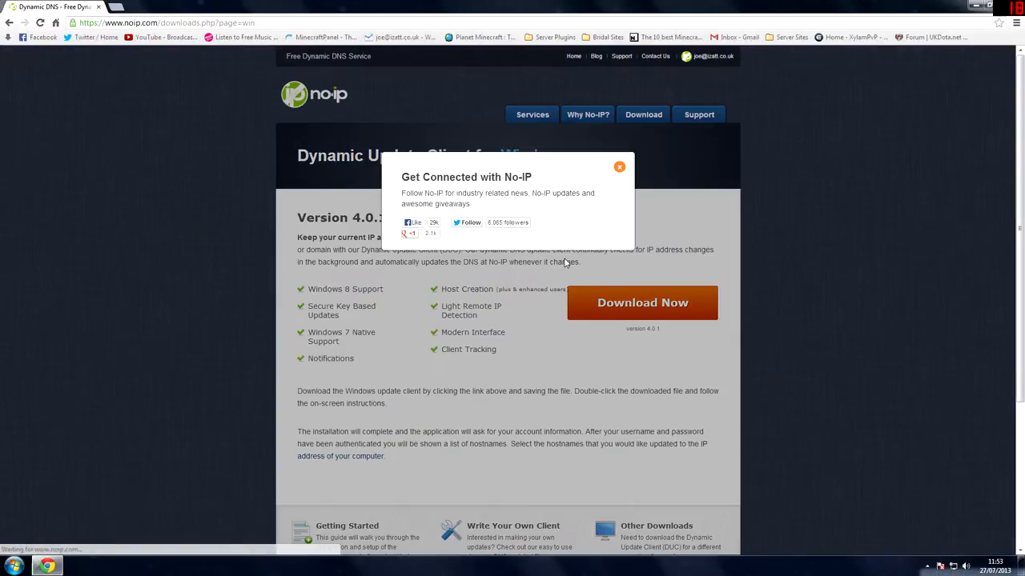
pyautogui.click(619, 167)
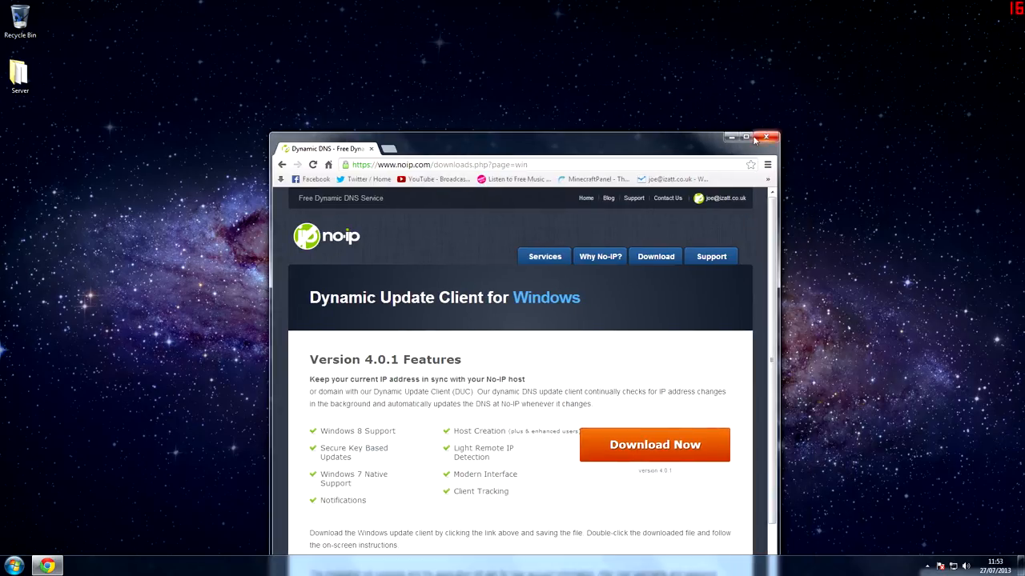
# Launch the downloaded DUC installer, quit it at the install-location step, and search 'duc' from Start.
pyautogui.click(765, 138)
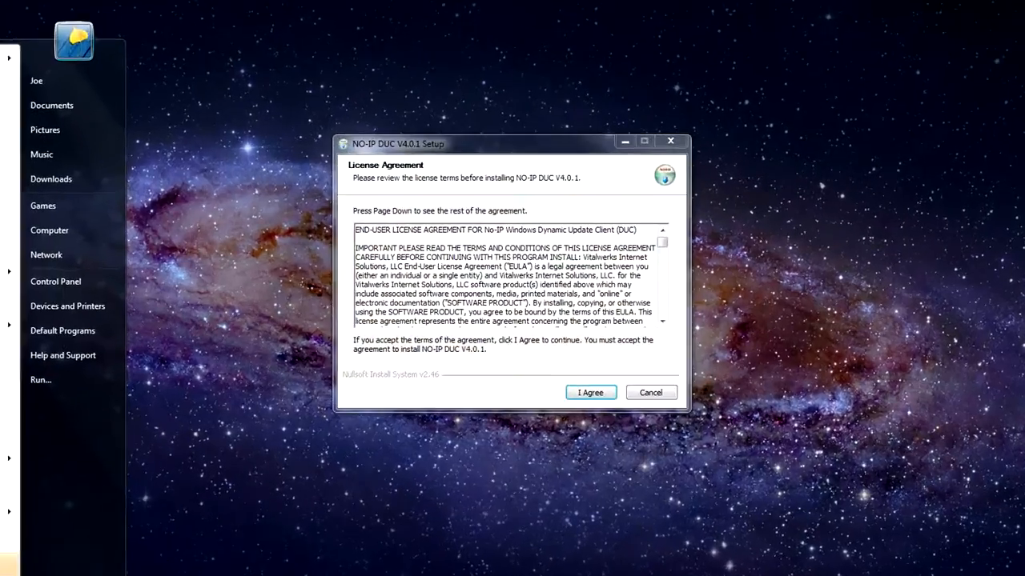
pyautogui.click(591, 392)
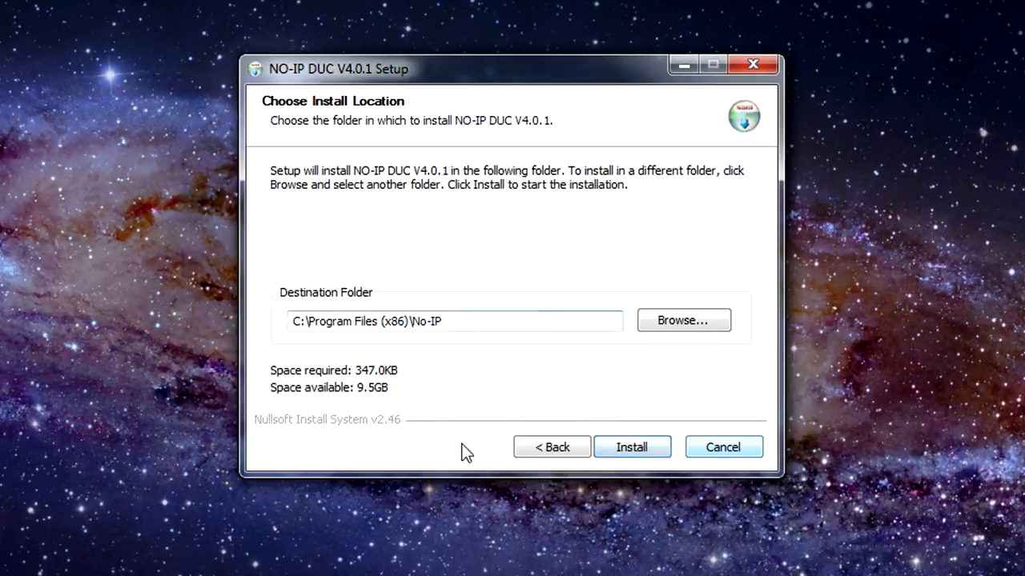
pyautogui.click(723, 447)
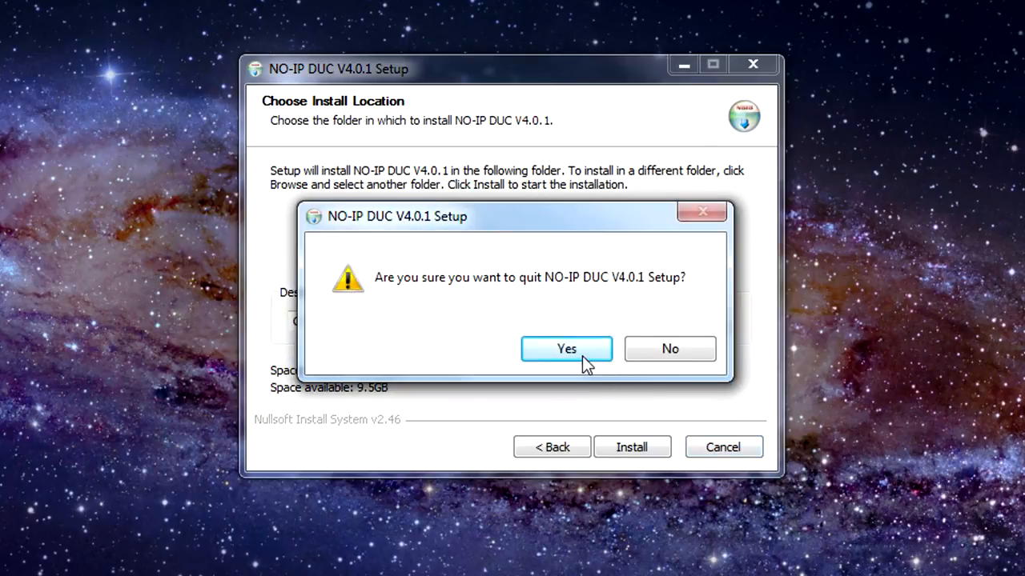
pyautogui.click(567, 349)
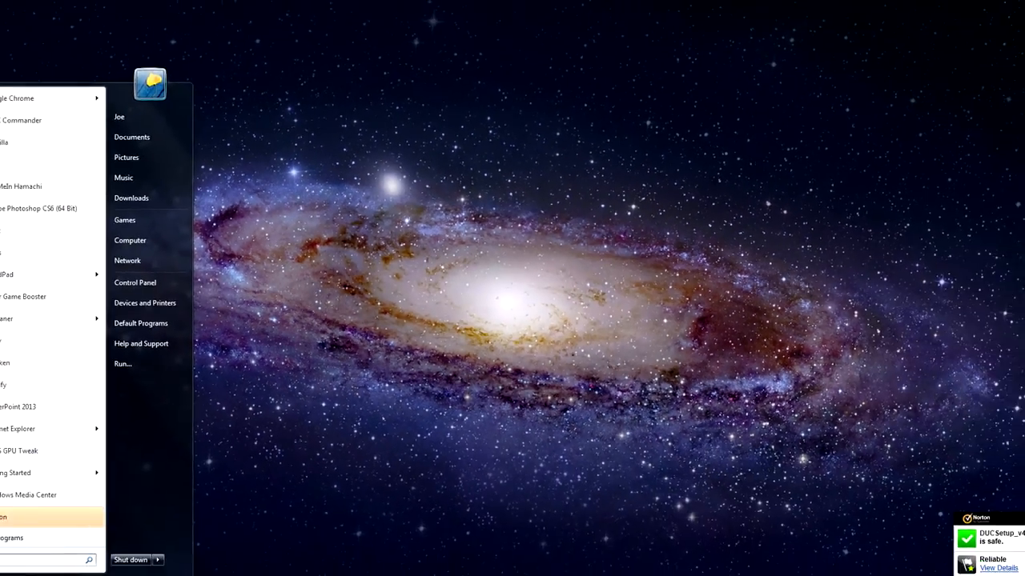
pyautogui.write('duc')
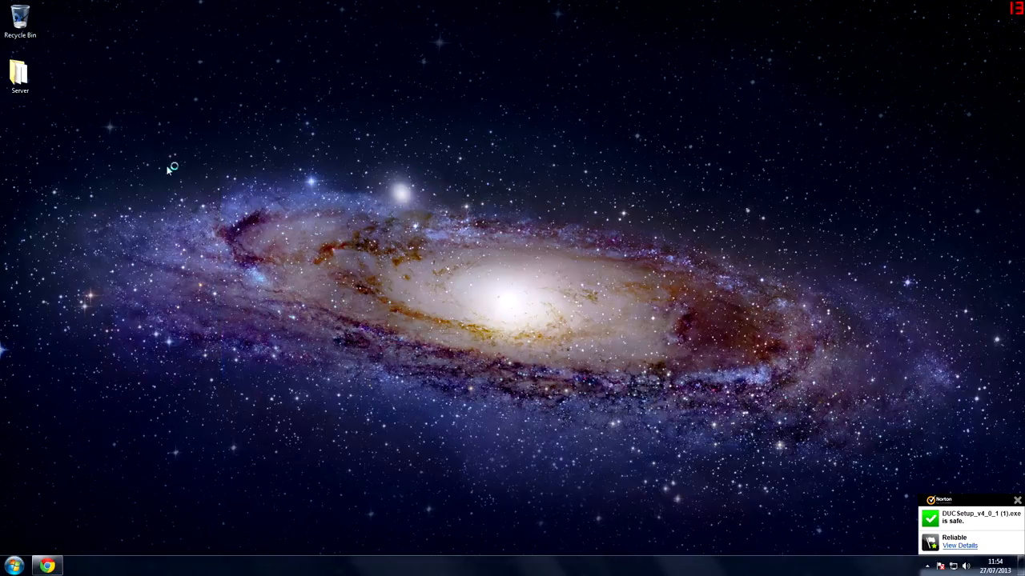
pyautogui.moveTo(320, 163)
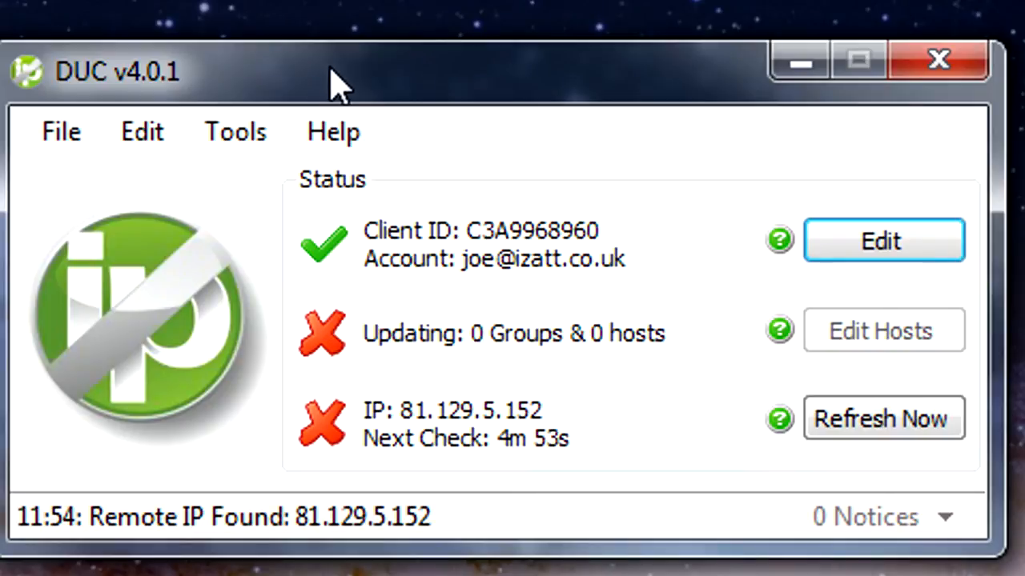
pyautogui.moveTo(849, 352)
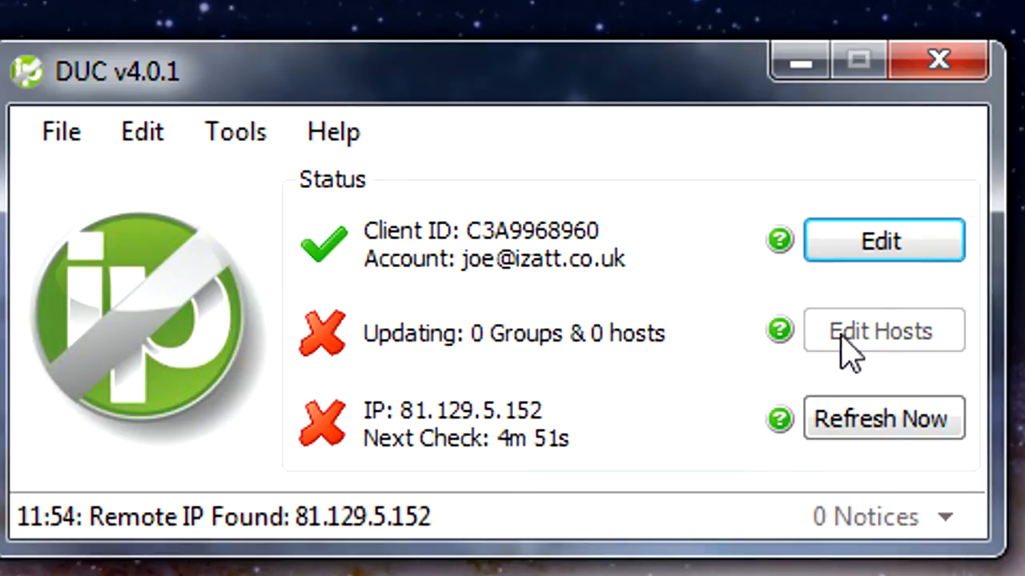
pyautogui.moveTo(568, 321)
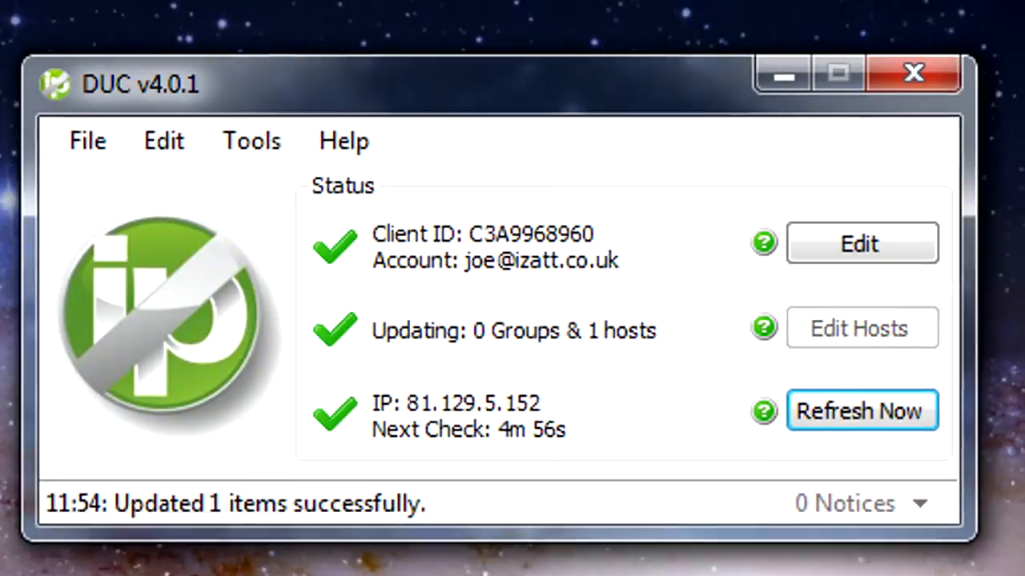
# Link the hostname in the DUC's Edit Hosts list so one host updates successfully.
pyautogui.click(862, 327)
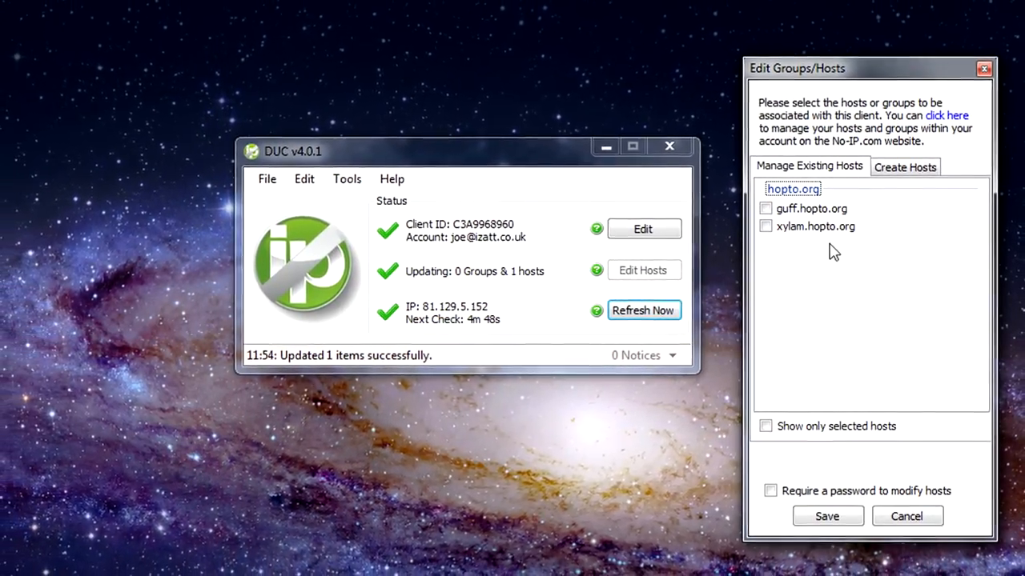
pyautogui.click(766, 213)
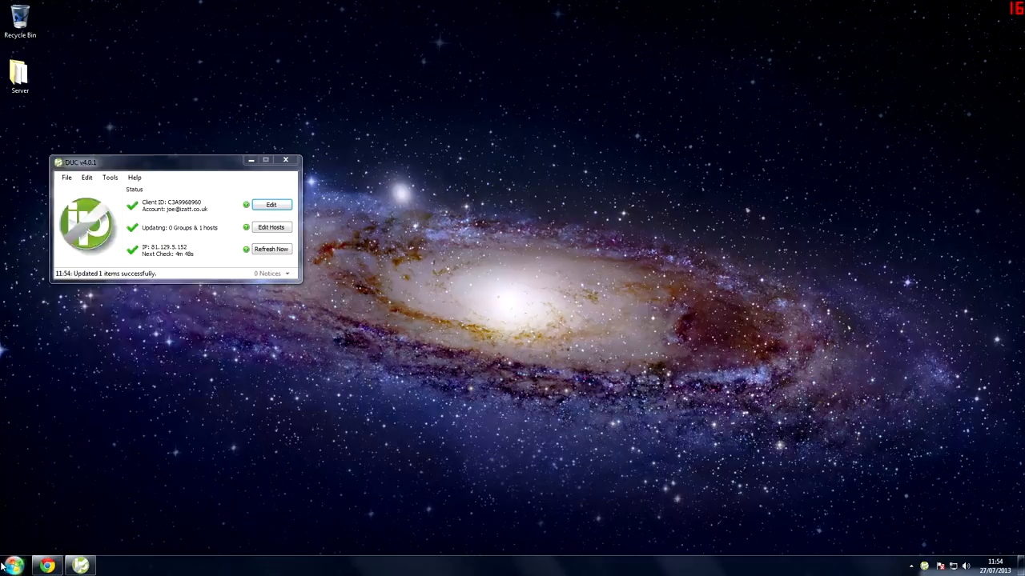
# Launch Minecraft and reach the Add server form in Multiplayer.
pyautogui.click(13, 567)
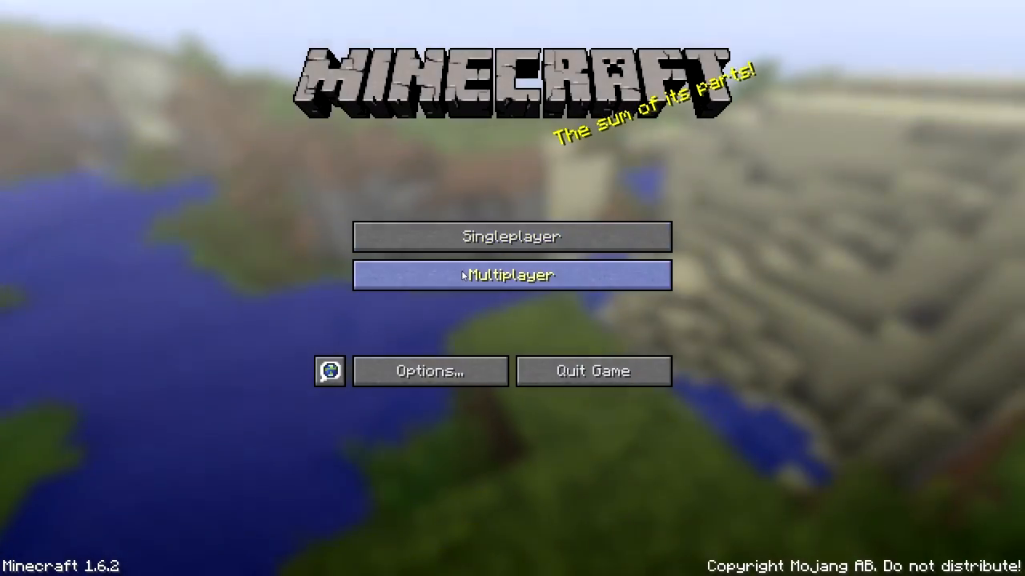
pyautogui.click(512, 276)
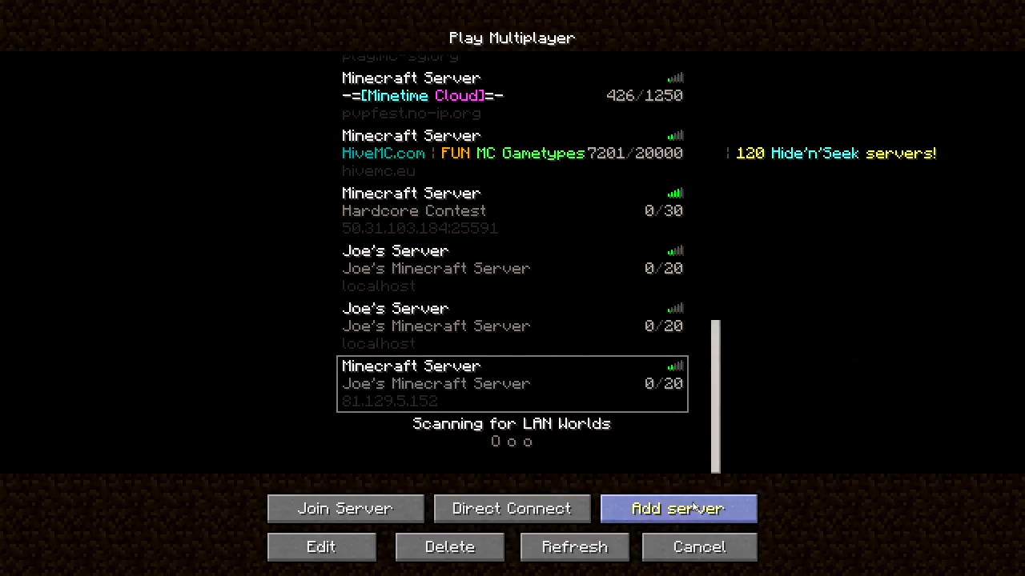
pyautogui.click(320, 547)
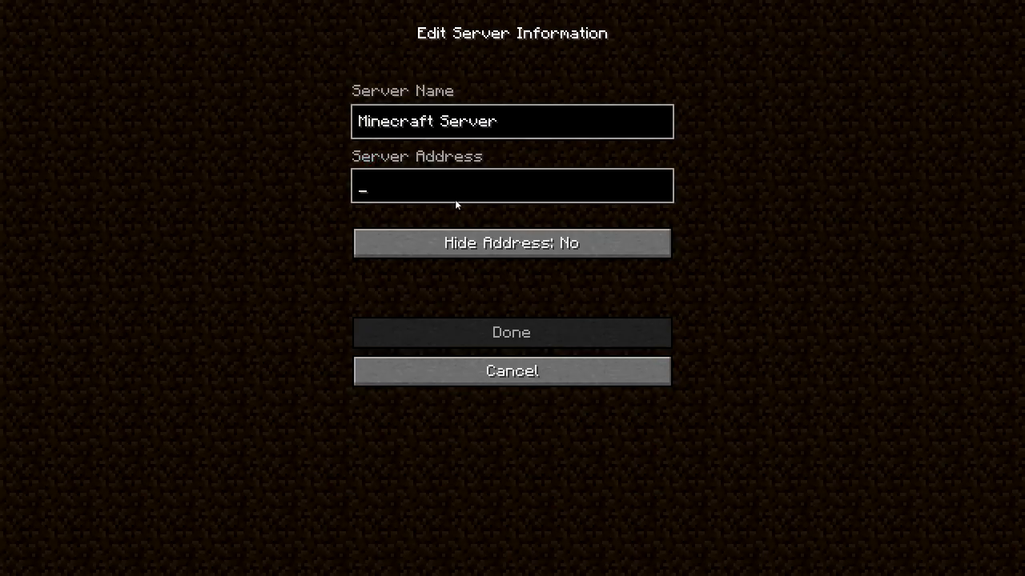
# Add a server entry with the address guff.hopto.org.
pyautogui.write('guff.')
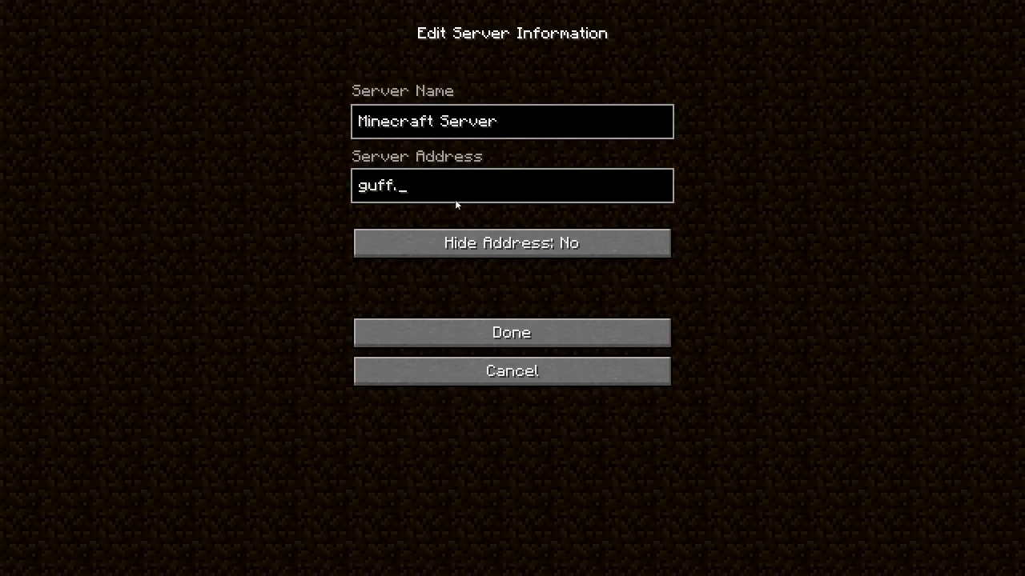
pyautogui.write('hopto.or')
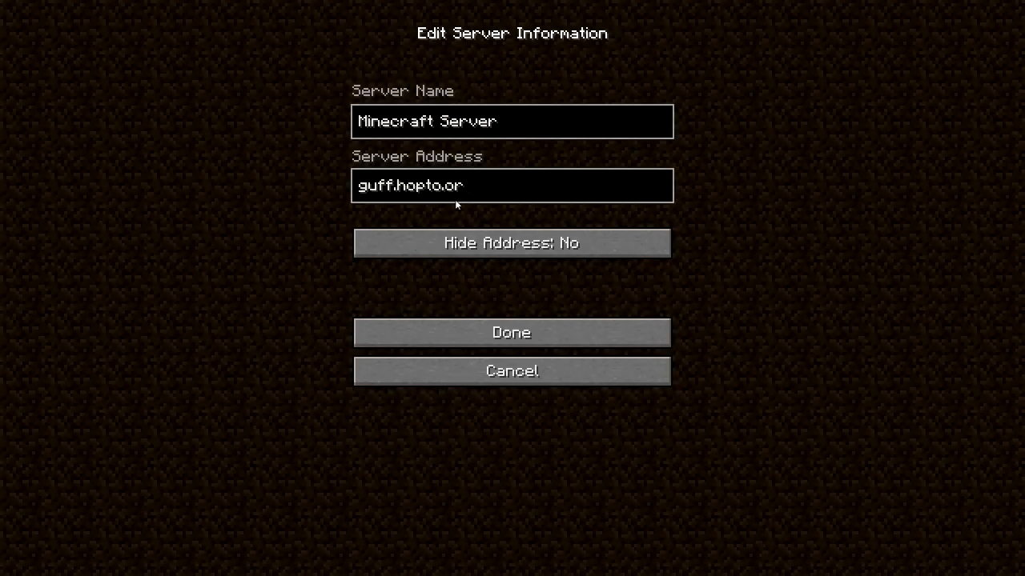
pyautogui.click(510, 331)
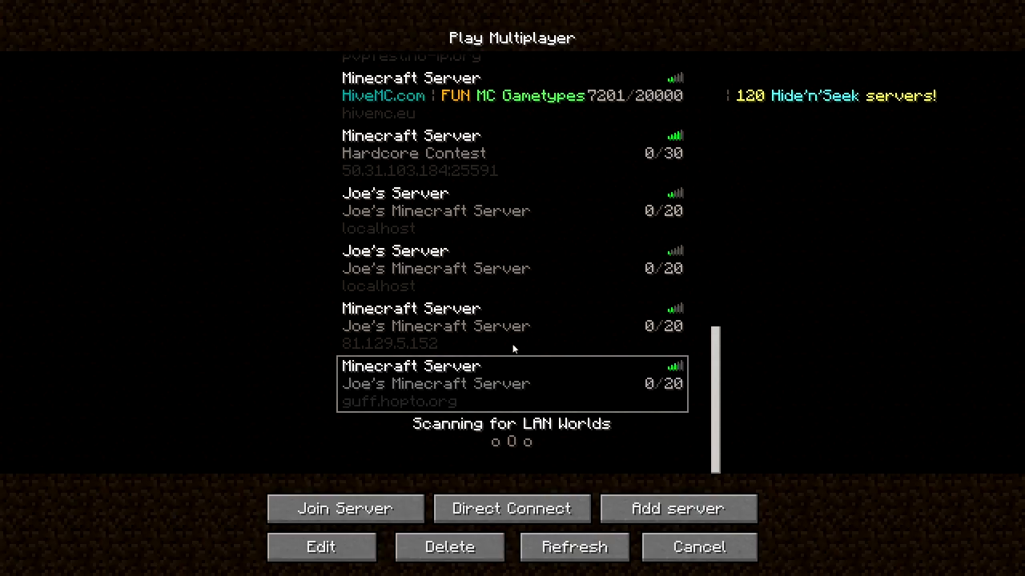
pyautogui.moveTo(344, 509)
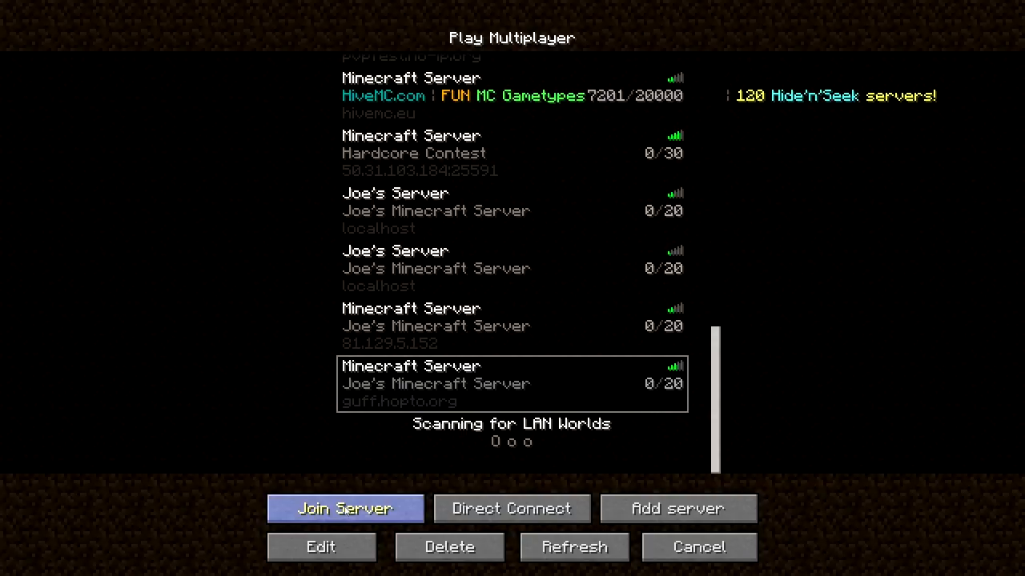
# Join the guff.hopto.org server and enter the game world.
pyautogui.click(344, 509)
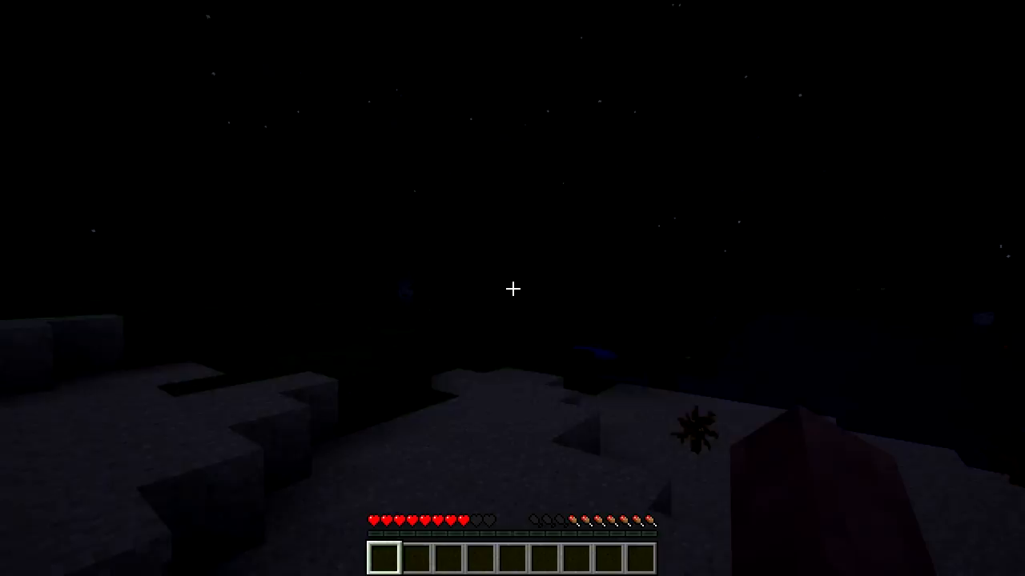
pyautogui.moveTo(513, 288)
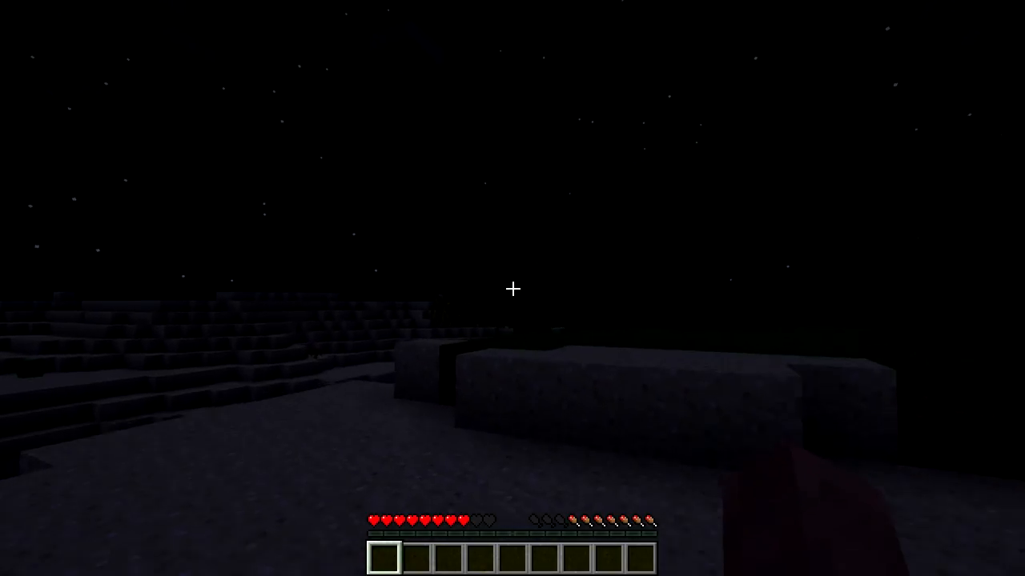
pyautogui.moveTo(513, 288)
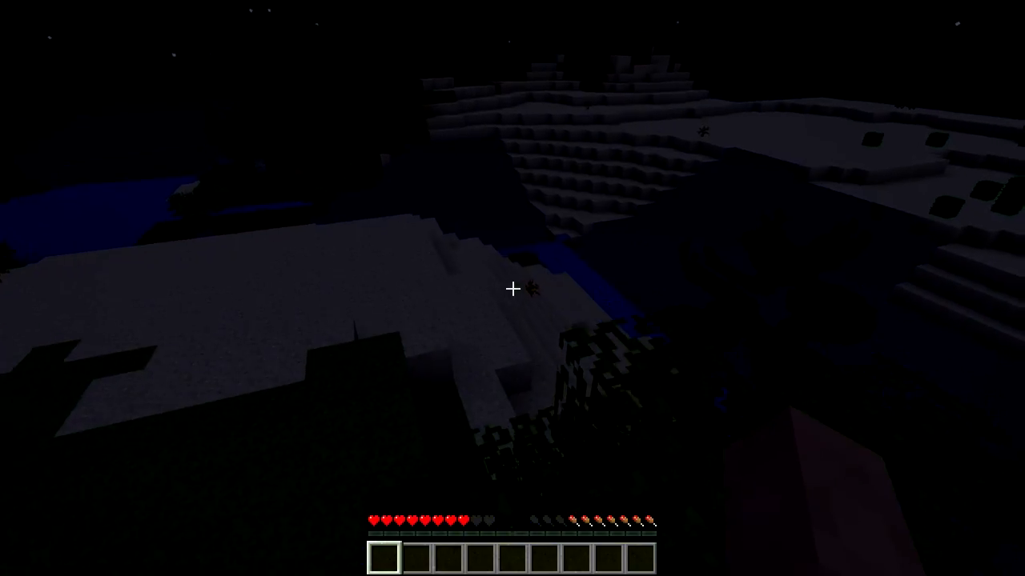
pyautogui.moveTo(512, 288)
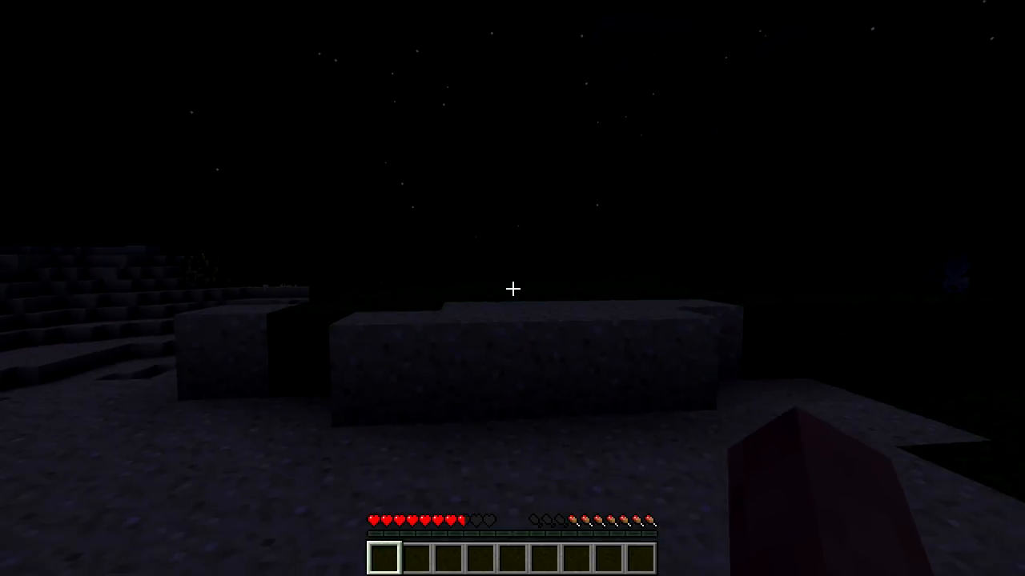
pyautogui.moveTo(512, 288)
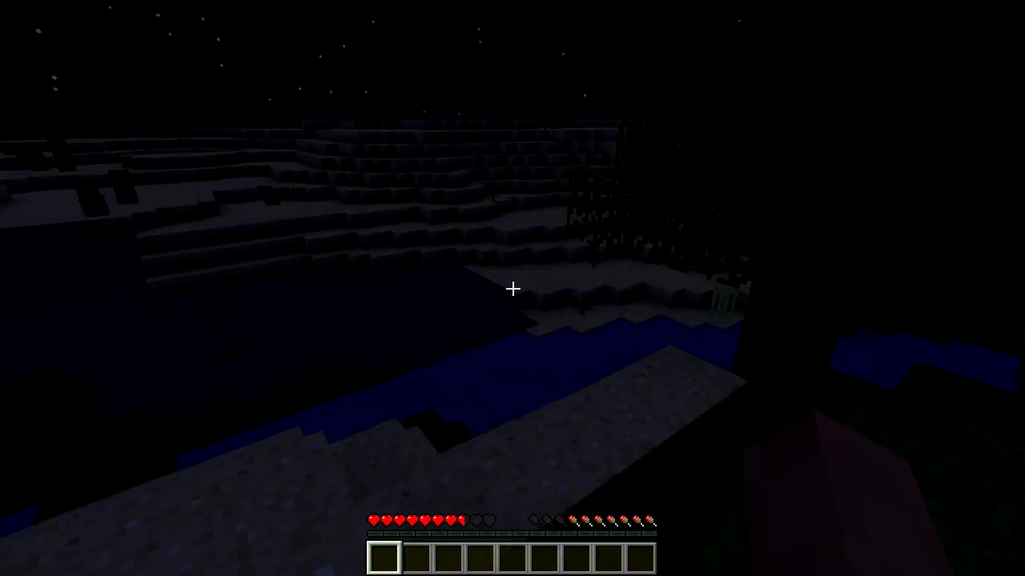
pyautogui.moveTo(512, 288)
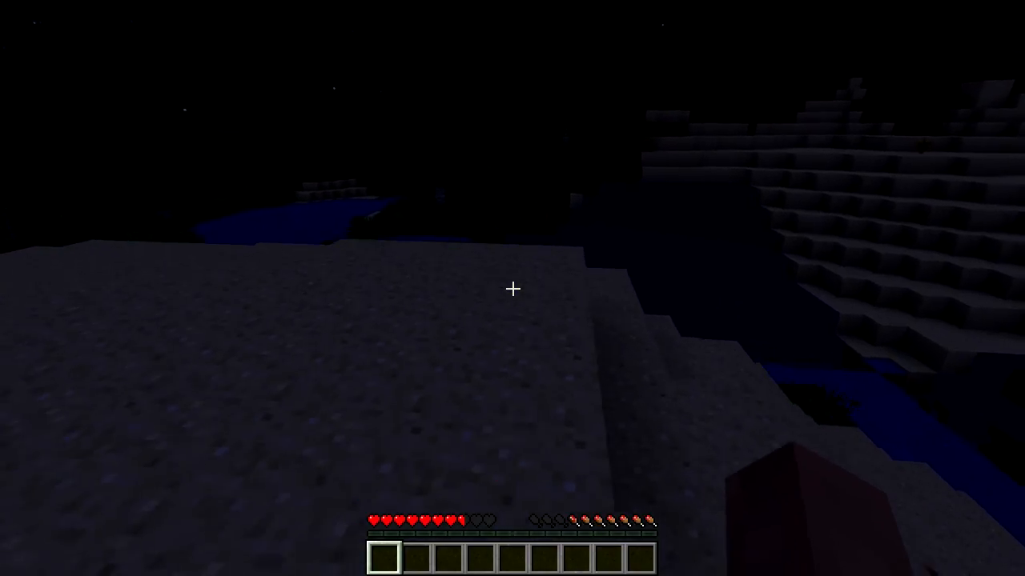
pyautogui.moveTo(512, 288)
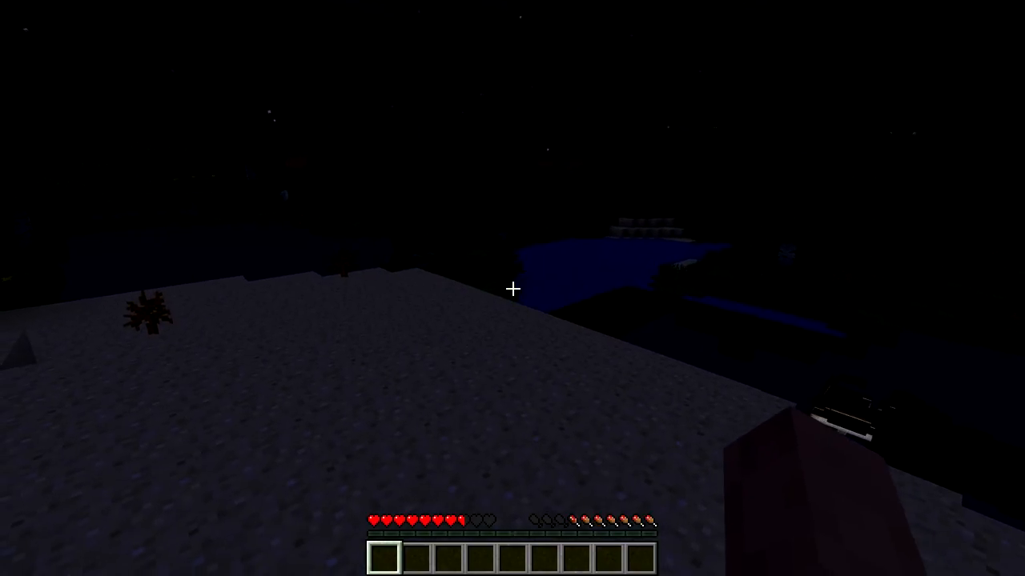